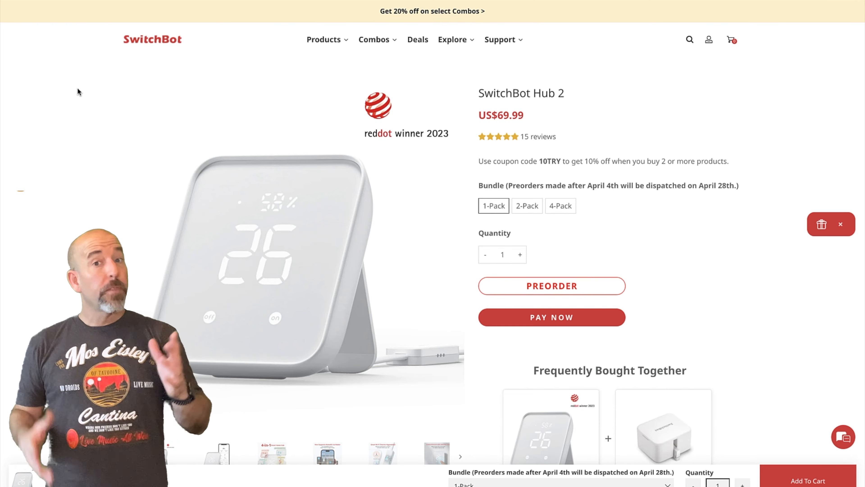
- Scroll the Hub 2 pairing instructions on the add-device screen
{"action": "scroll", "scroll_direction": "down", "scroll_amount": 3}
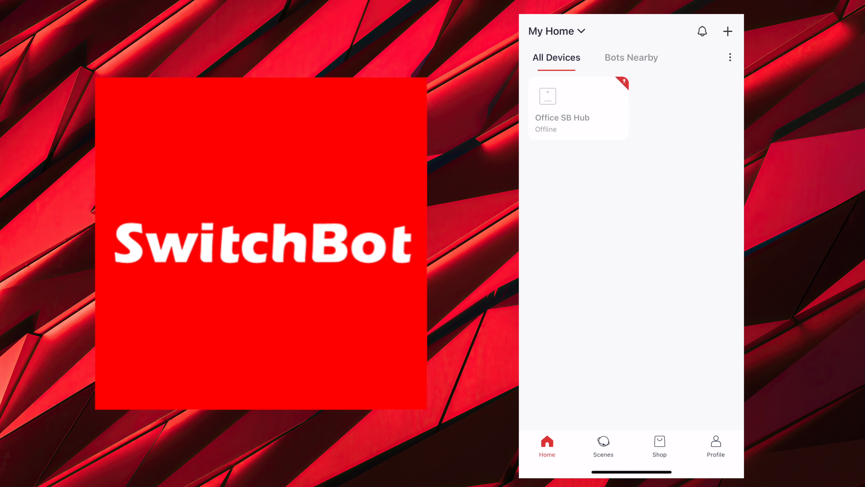
- Add a Hub 2 in pairing mode and continue to its Wi-Fi Settings step
{"action": "left_click", "coordinate": [728, 31]}
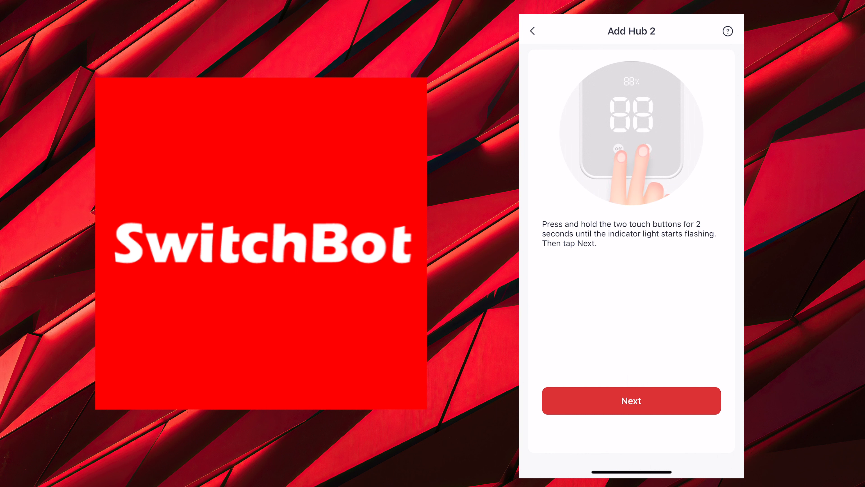
{"action": "left_click", "coordinate": [631, 401]}
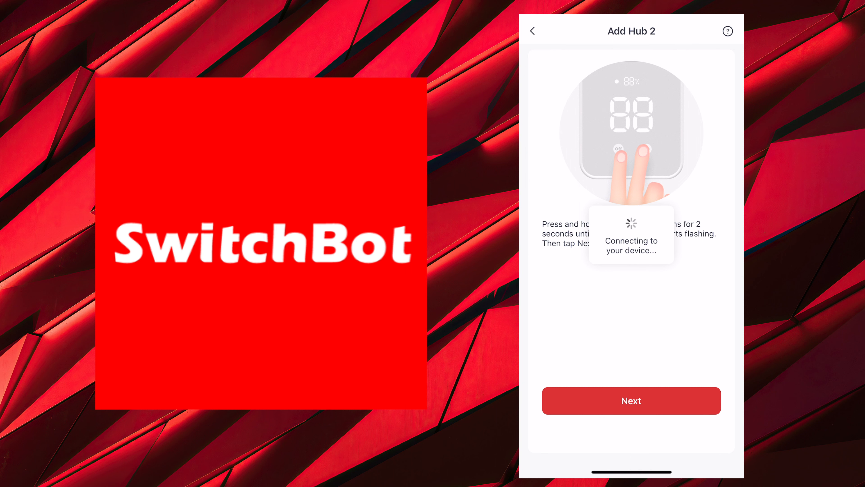
{"action": "left_click", "coordinate": [632, 401]}
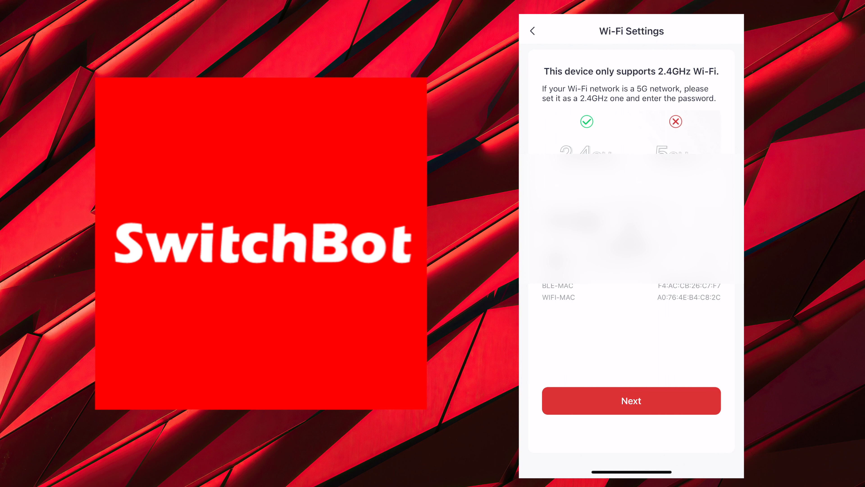
- Submit the 2.4GHz Wi-Fi credentials and reach the hub naming screen with SB Hub 2
{"action": "left_click", "coordinate": [631, 401]}
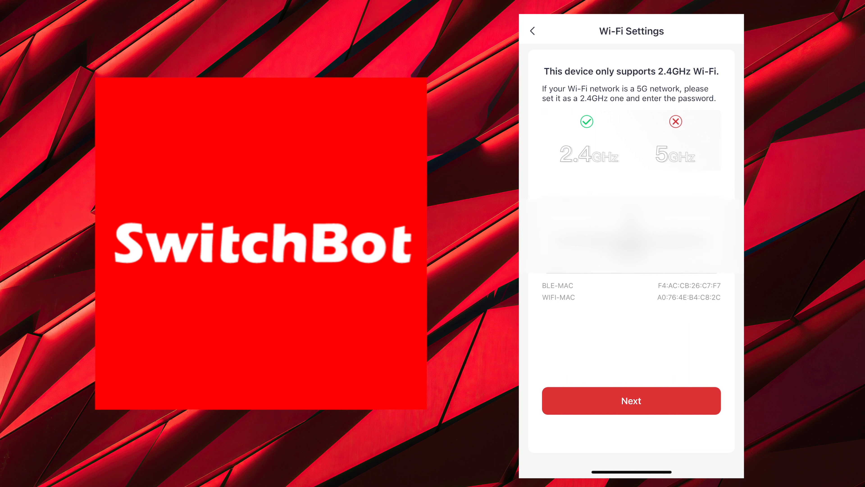
{"action": "left_click", "coordinate": [632, 401]}
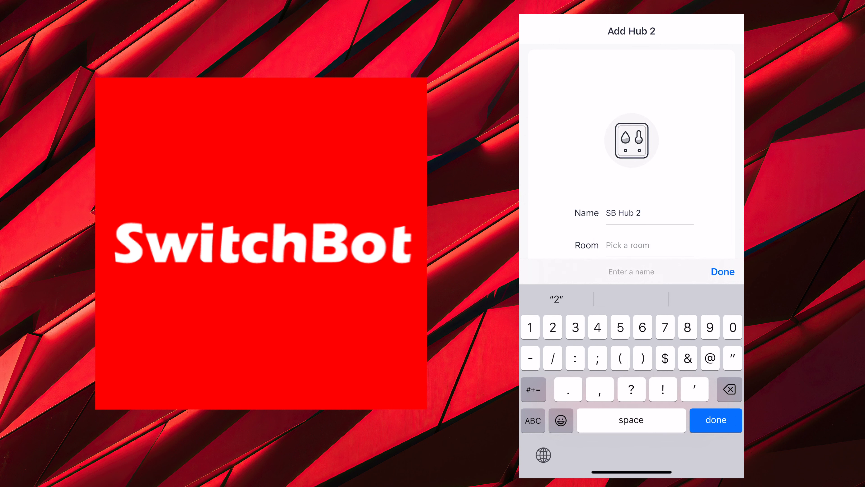
- Save the new hub as SB Hub 2 and finish its setup
{"action": "left_click", "coordinate": [722, 272]}
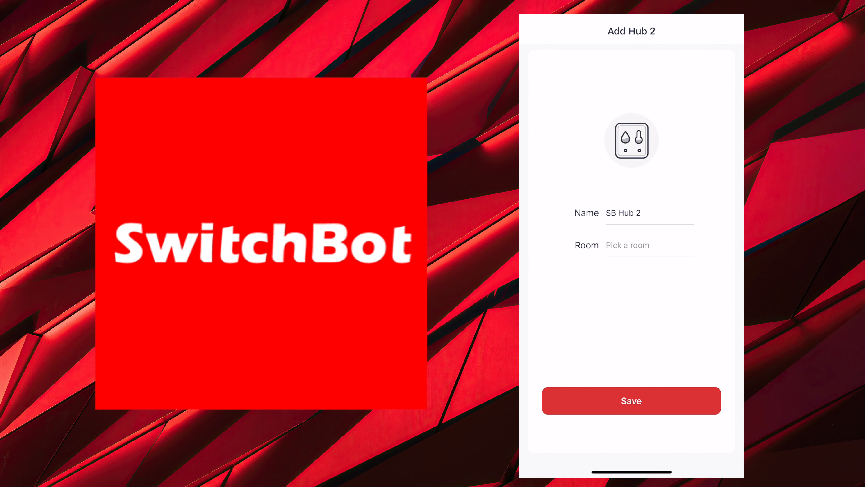
{"action": "left_click", "coordinate": [632, 400]}
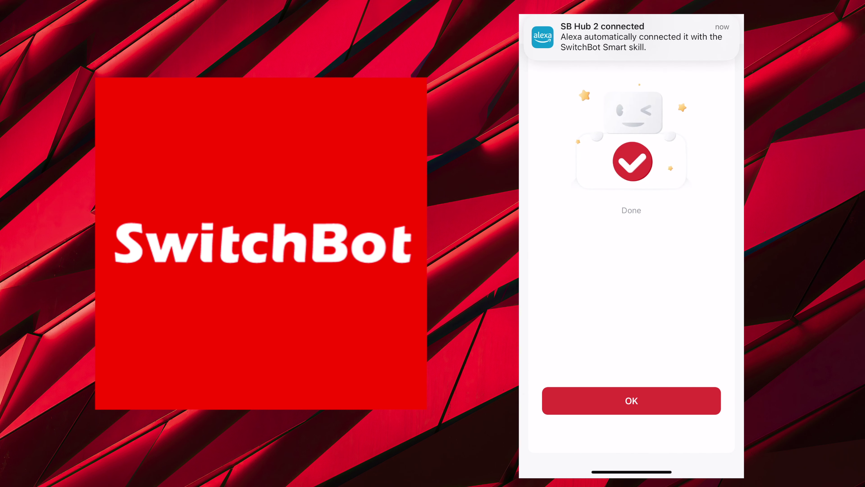
{"action": "left_click", "coordinate": [632, 401]}
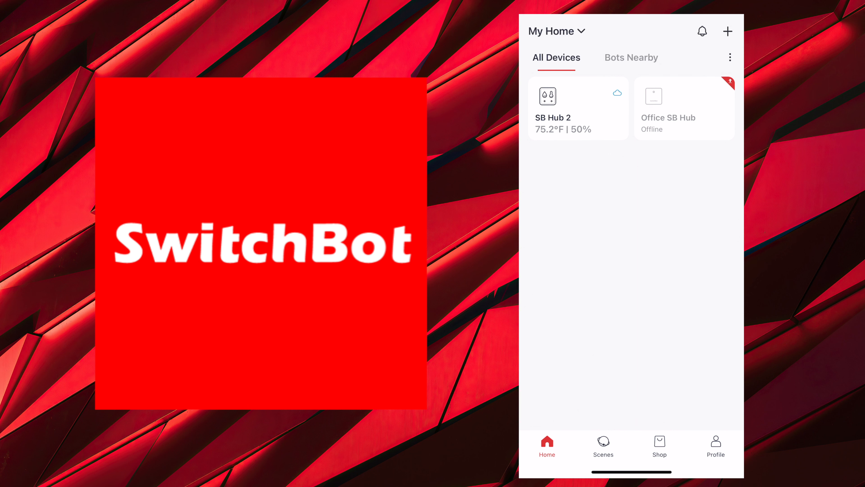
- Sync SB Hub 2's temperature units with the app, then return to the home list
{"action": "left_click", "coordinate": [578, 107]}
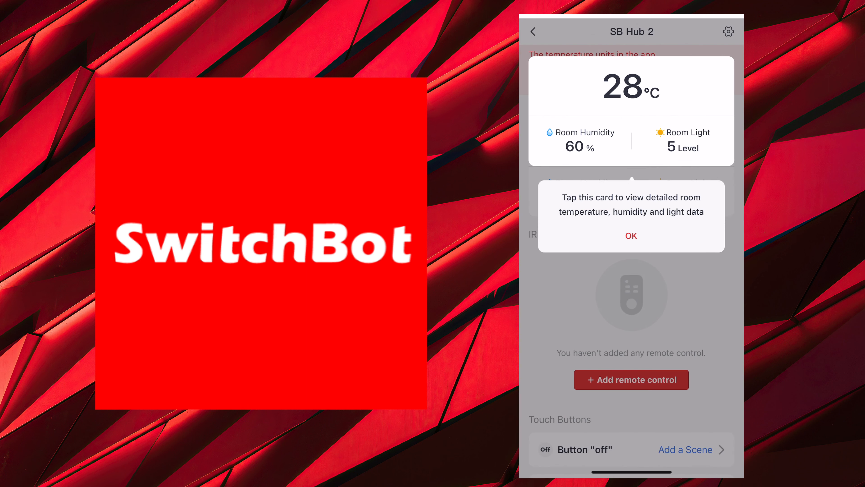
{"action": "left_click", "coordinate": [631, 236]}
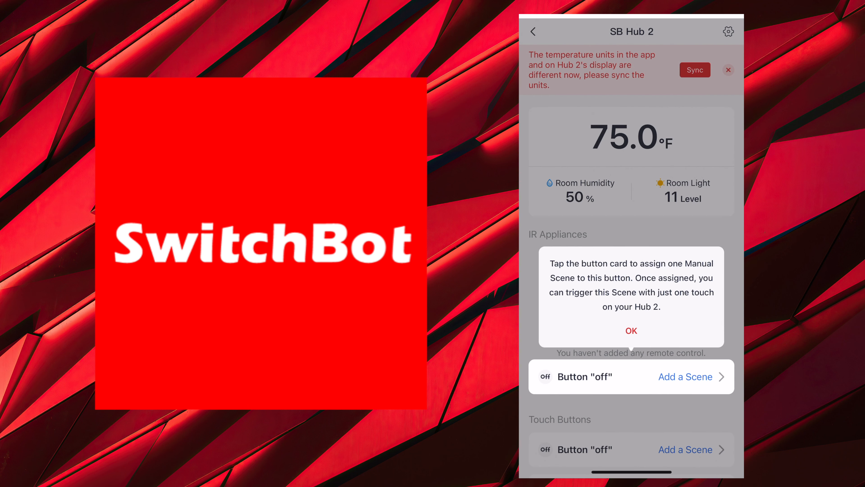
{"action": "left_click", "coordinate": [632, 330]}
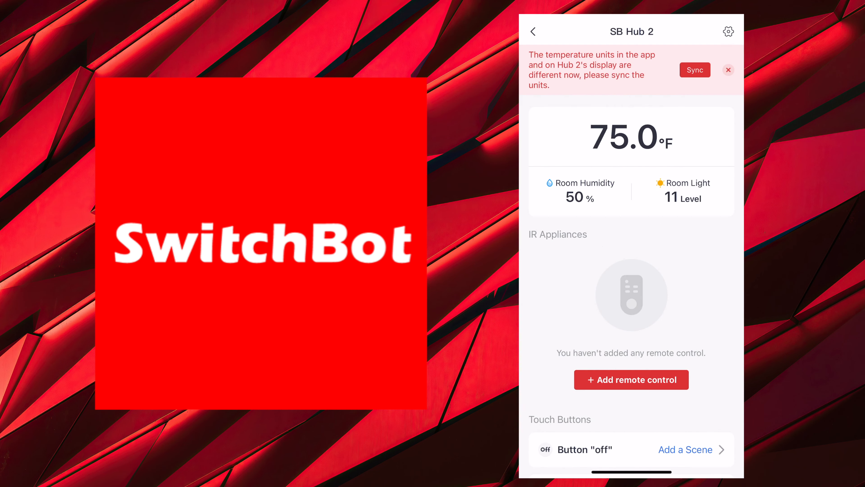
{"action": "left_click", "coordinate": [695, 69]}
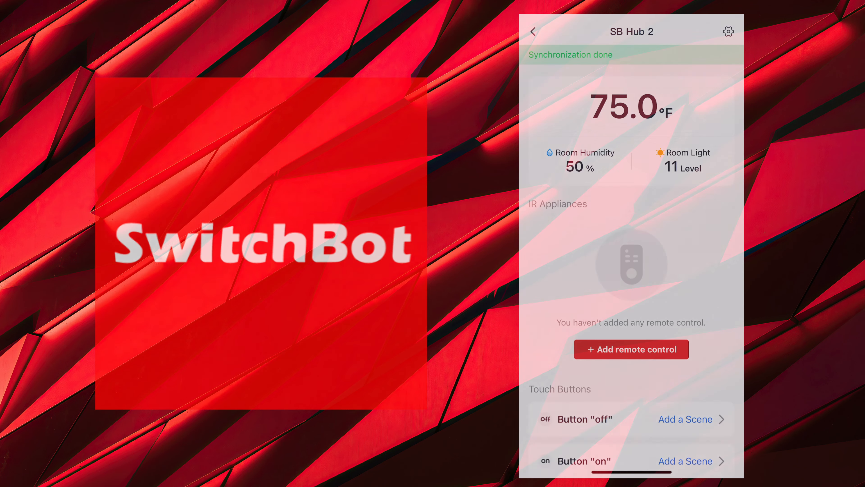
{"action": "left_click", "coordinate": [533, 32]}
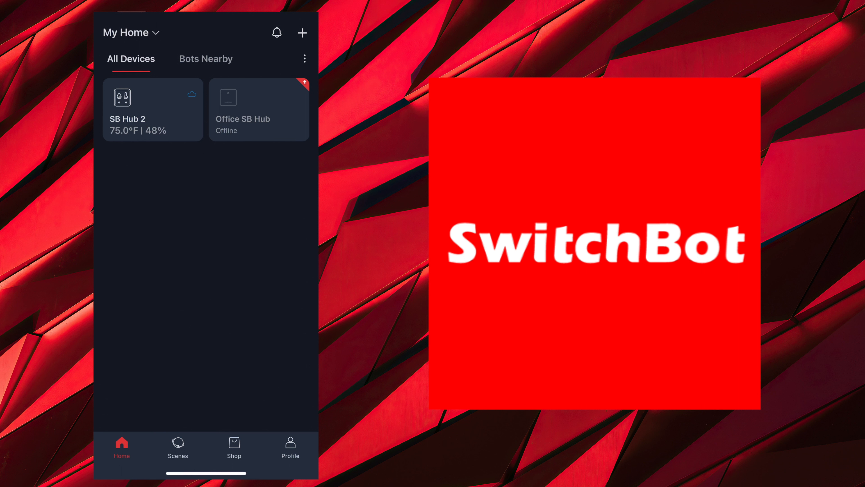
- Add the Blind Tilt in pairing mode and run its firmware upgrade to reach naming
{"action": "left_click", "coordinate": [302, 32]}
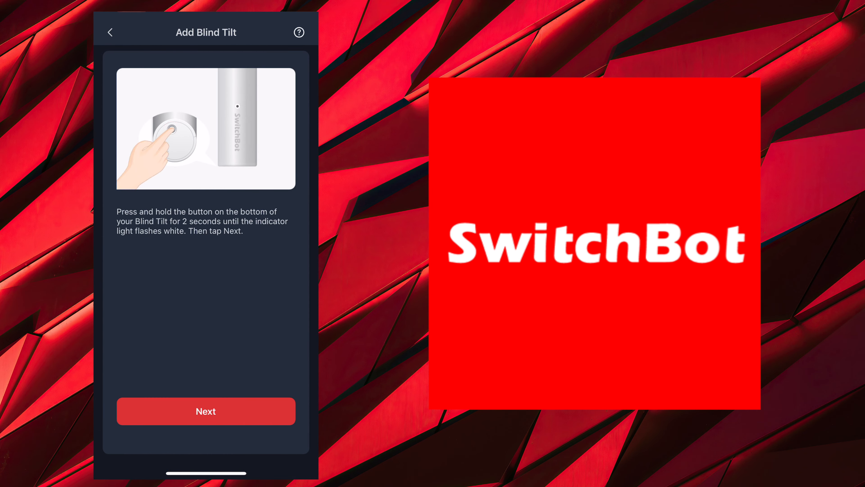
{"action": "left_click", "coordinate": [205, 411]}
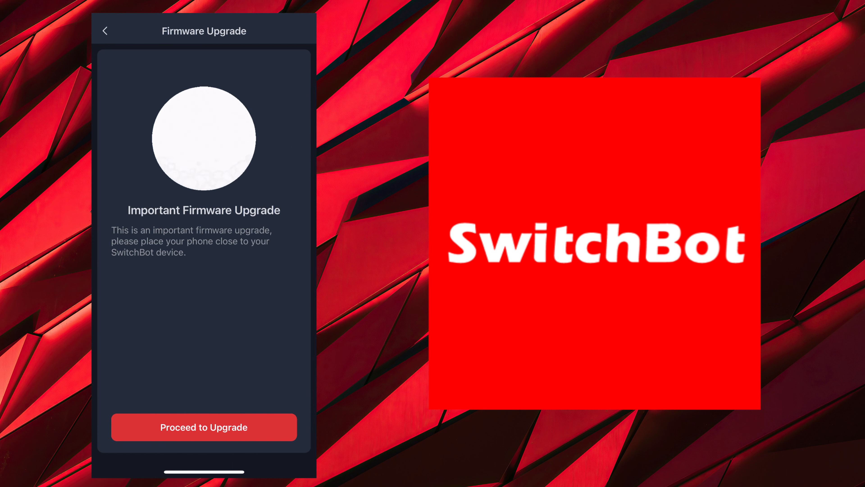
{"action": "left_click", "coordinate": [204, 427]}
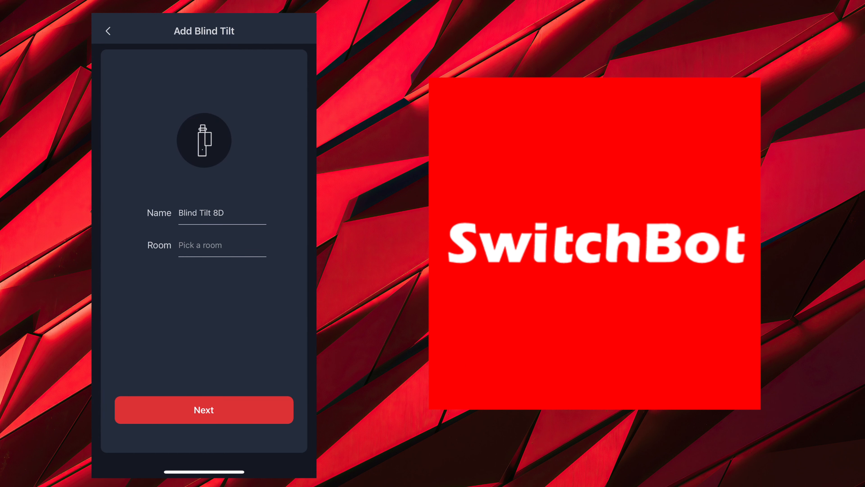
- Replace the default name Blind Tilt 8D with SB Blind
{"action": "left_click", "coordinate": [209, 212]}
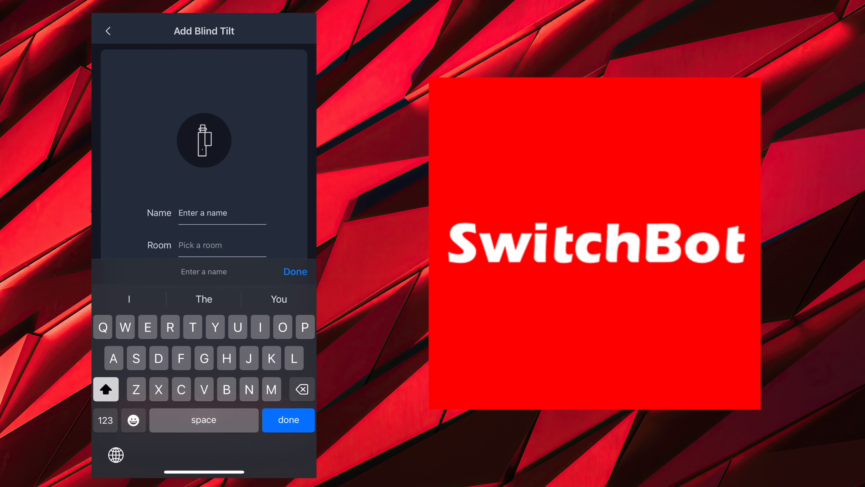
{"action": "type", "text": "SB Blind"}
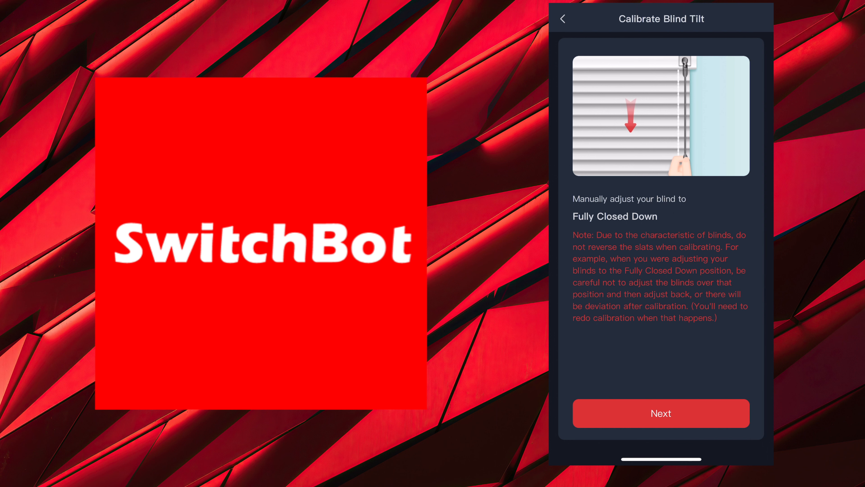
- Record Fully Closed Down and Up positions, finish calibration, and close SB Blind up
{"action": "left_click", "coordinate": [661, 413]}
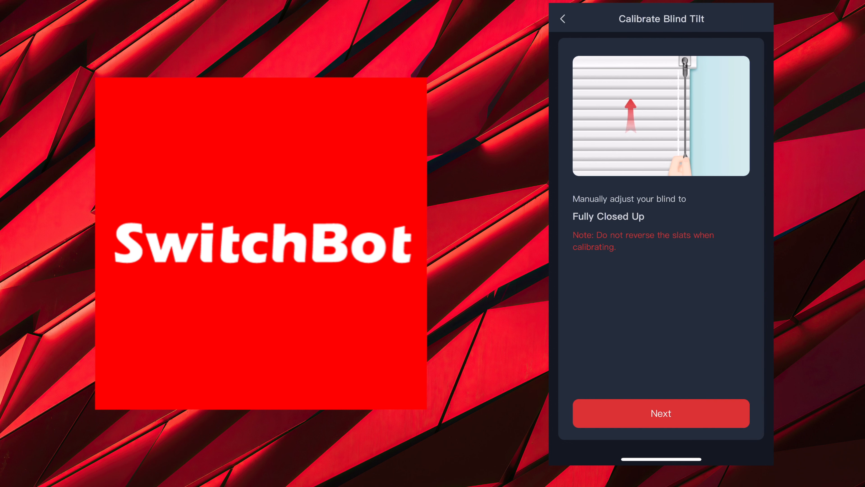
{"action": "left_click", "coordinate": [662, 413]}
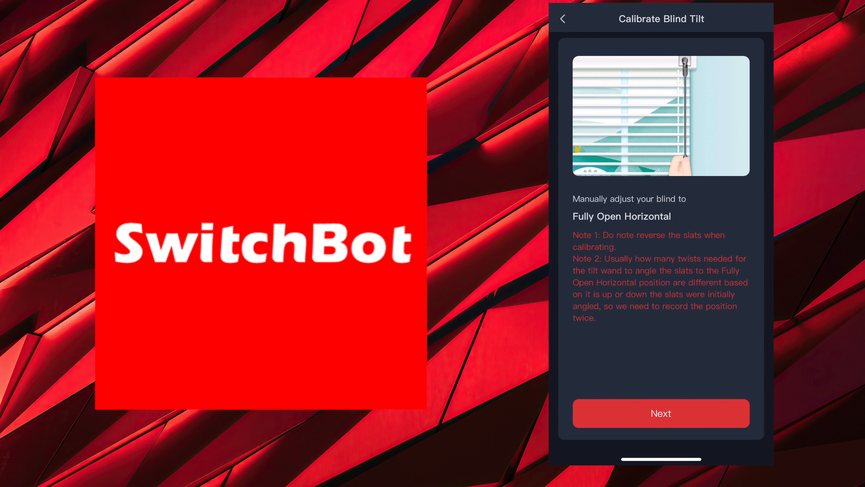
{"action": "left_click", "coordinate": [661, 413]}
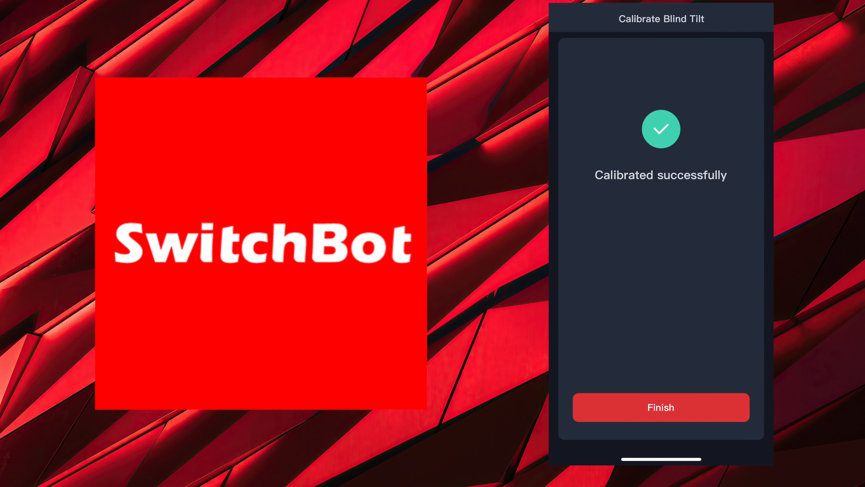
{"action": "left_click", "coordinate": [659, 408]}
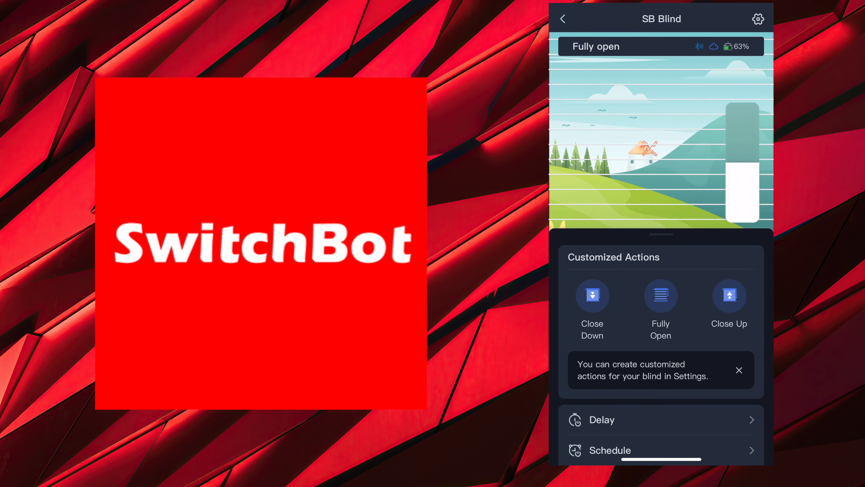
{"action": "left_click", "coordinate": [739, 370]}
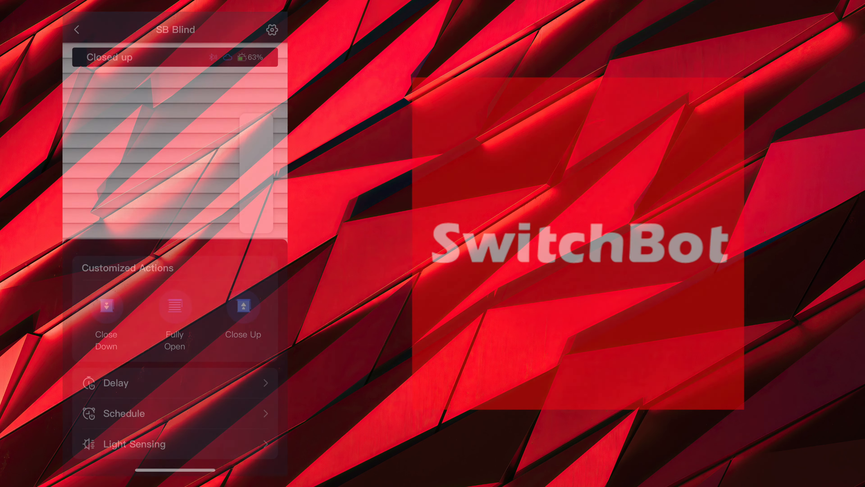
- Turn Cloud Services on for SB Blind
{"action": "left_click", "coordinate": [271, 29]}
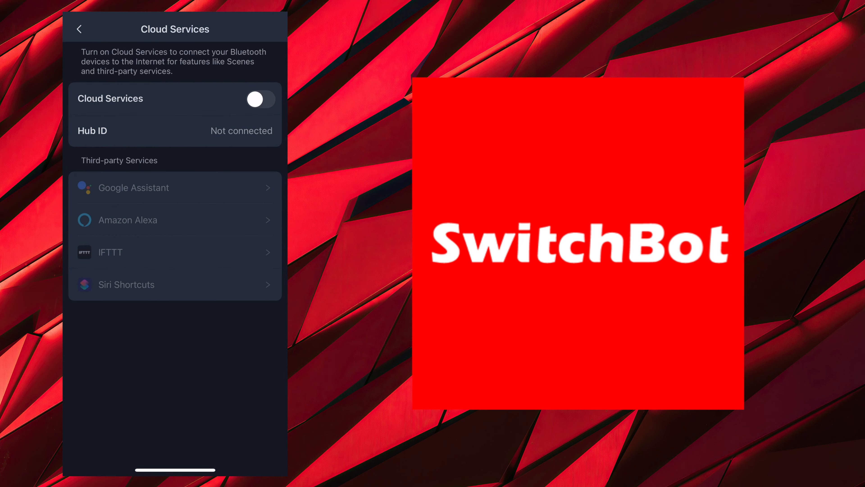
{"action": "left_click", "coordinate": [261, 99]}
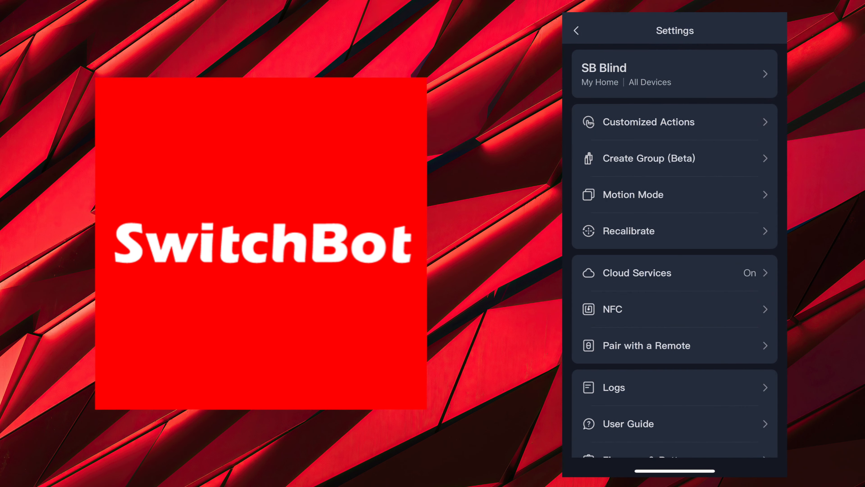
- Pair a new remote named Blind remote to SB Blind, keys set to Close Up and Fully open
{"action": "left_click", "coordinate": [646, 346]}
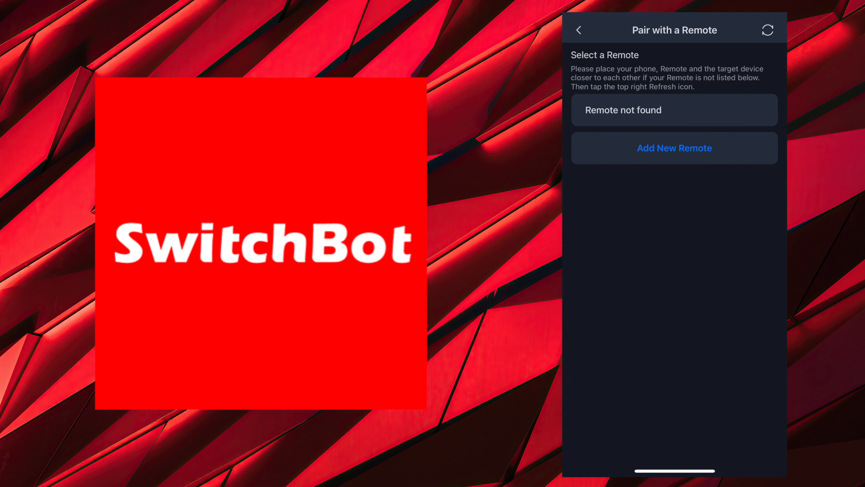
{"action": "left_click", "coordinate": [674, 148]}
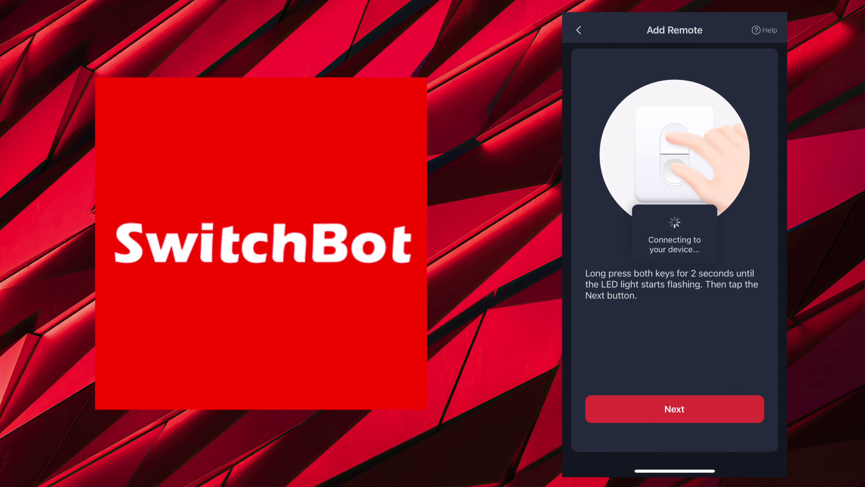
{"action": "left_click", "coordinate": [674, 408]}
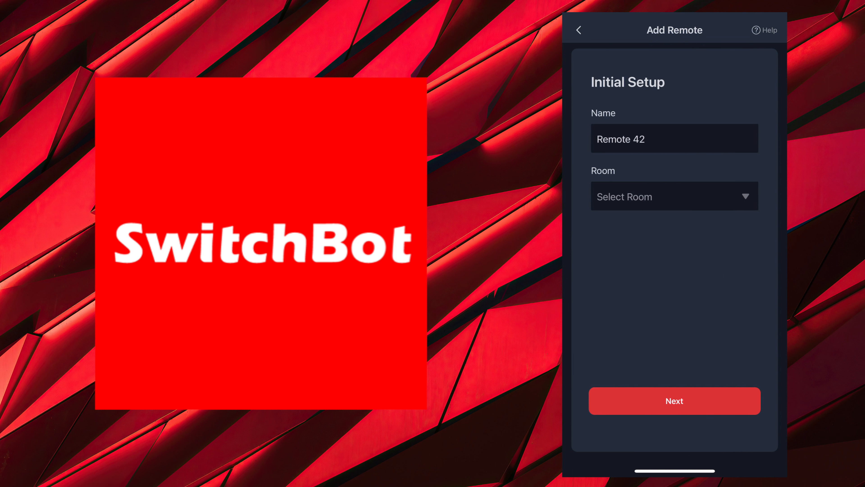
{"action": "left_click", "coordinate": [661, 139]}
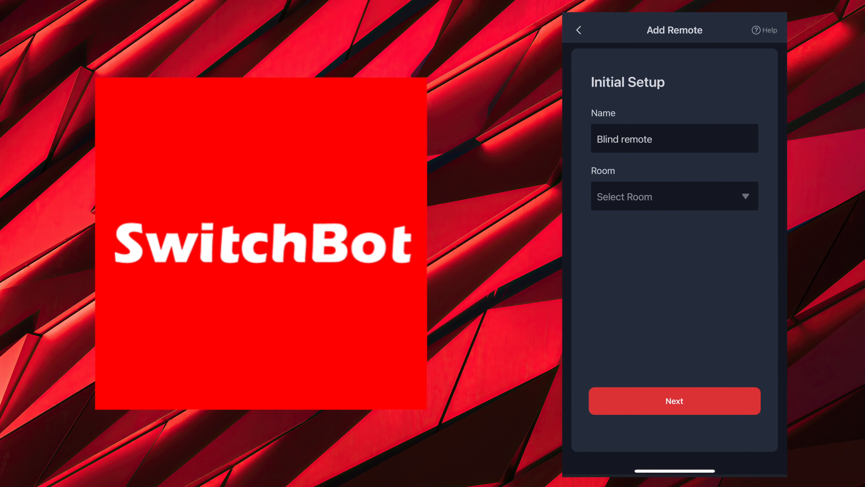
{"action": "left_click", "coordinate": [675, 401]}
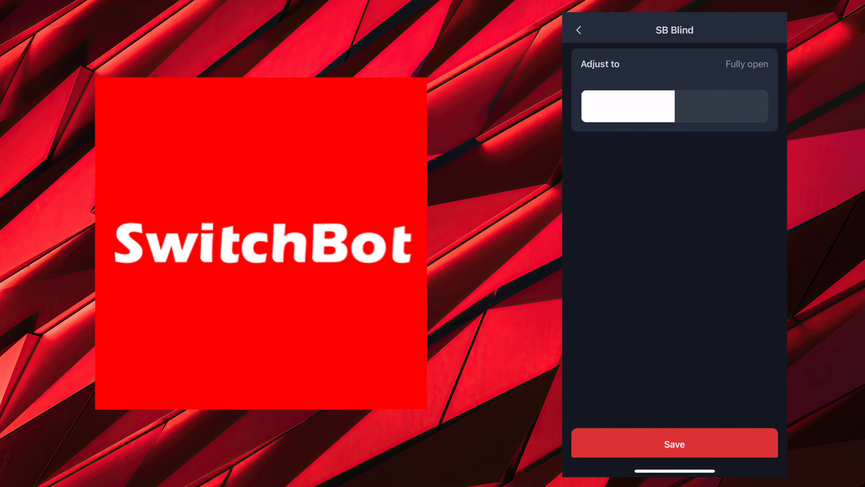
{"action": "left_click_drag", "start_coordinate": [627, 106], "coordinate": [767, 106]}
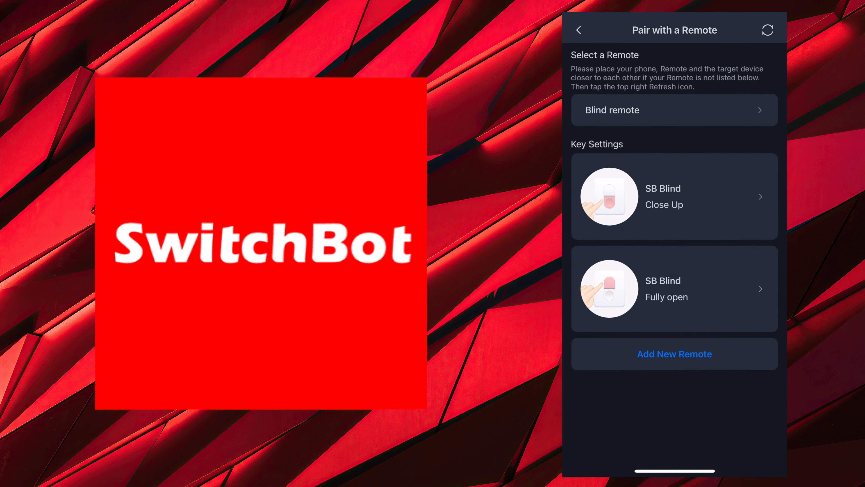
- Leave remote pairing and return toward the device list for SB Hub 2
{"action": "left_click", "coordinate": [579, 30]}
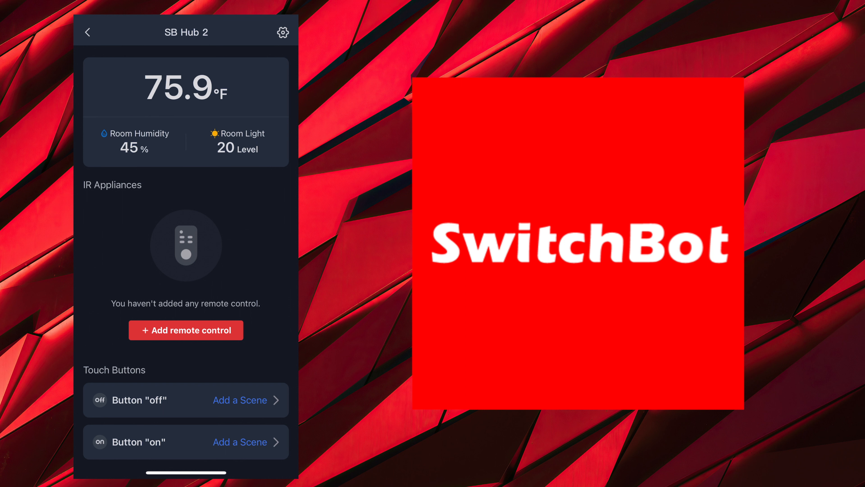
- Review SB Hub 2's device name, home and room info from its settings
{"action": "left_click", "coordinate": [283, 31]}
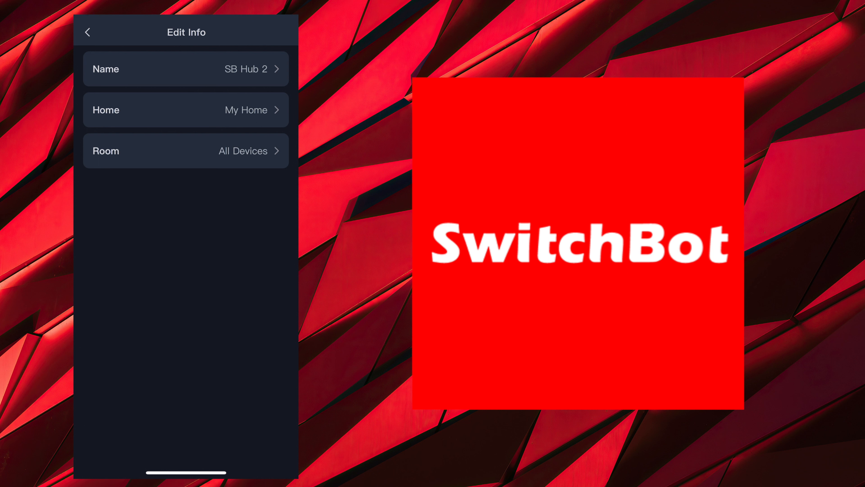
{"action": "left_click", "coordinate": [88, 32]}
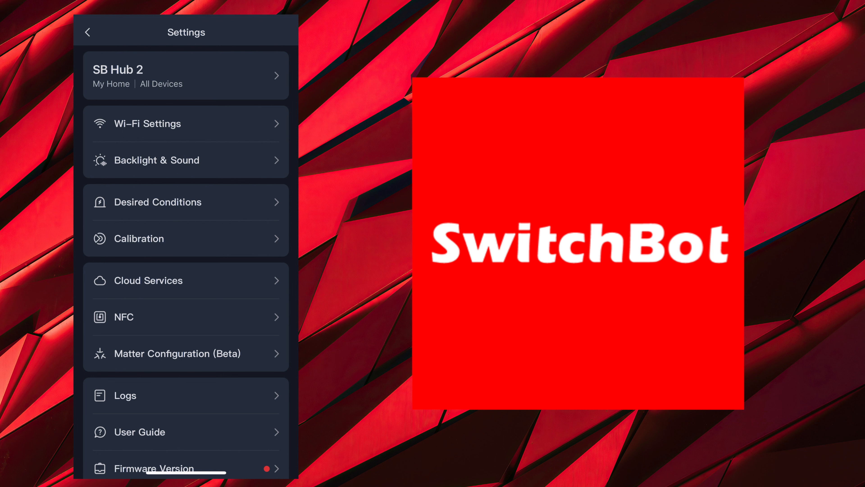
- Enable Auto-adjust Brightness in SB Hub 2's Backlight & Sound settings
{"action": "left_click", "coordinate": [157, 161]}
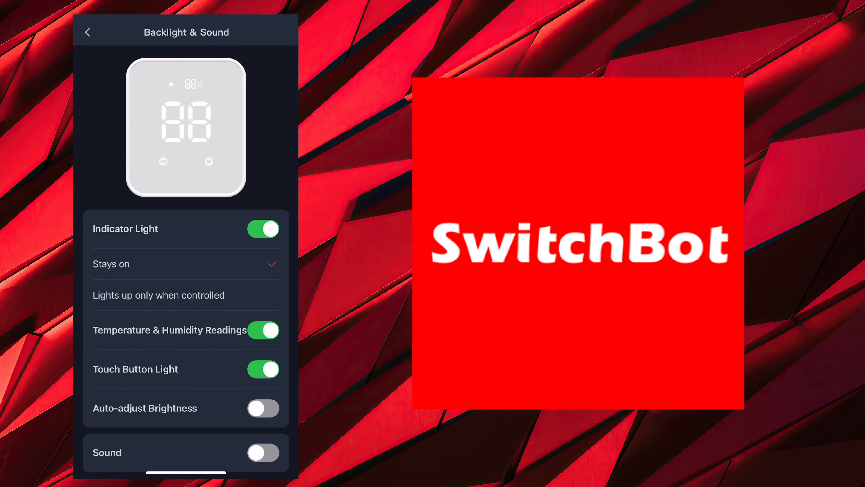
{"action": "left_click", "coordinate": [263, 408]}
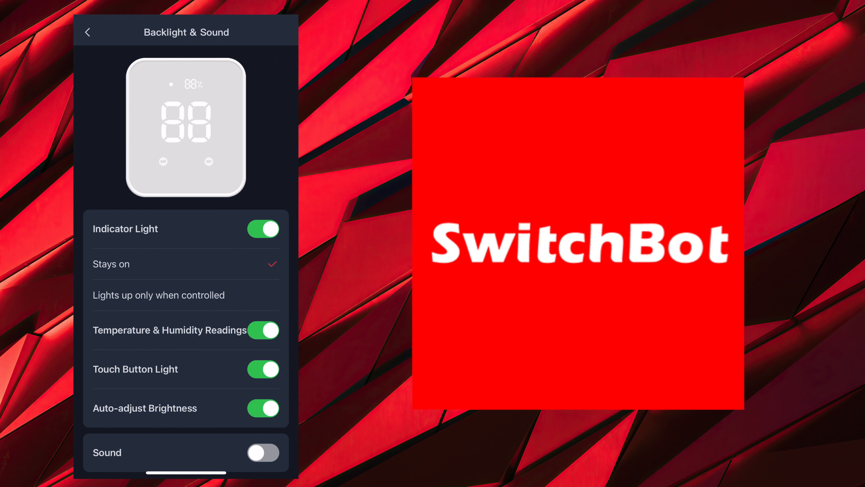
{"action": "scroll", "scroll_direction": "down", "scroll_amount": 3}
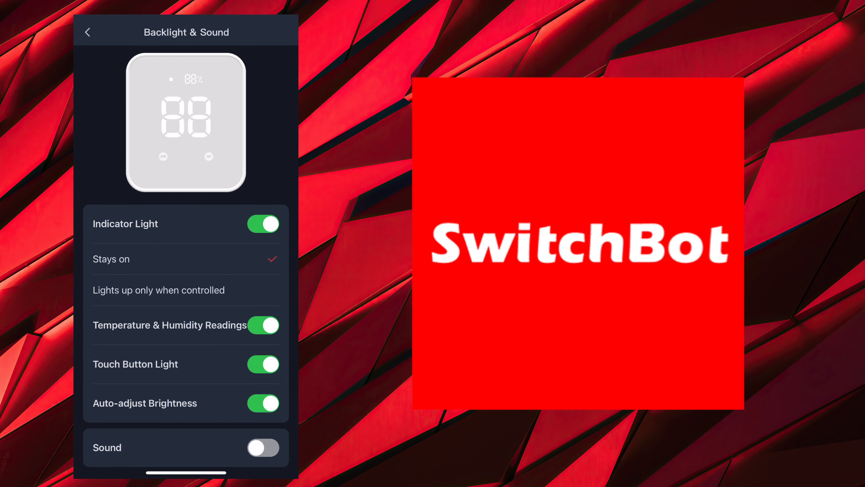
{"action": "left_click", "coordinate": [88, 32]}
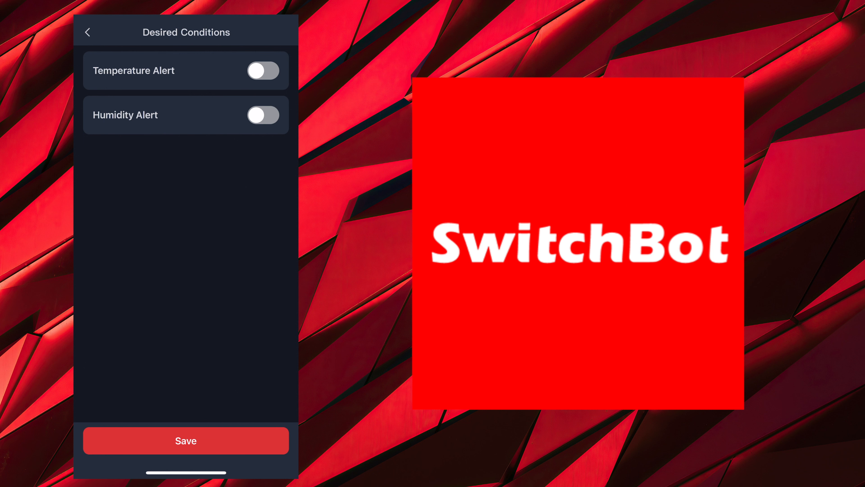
- Toggle the temperature and humidity alerts on and back off in Desired Conditions
{"action": "left_click", "coordinate": [263, 71]}
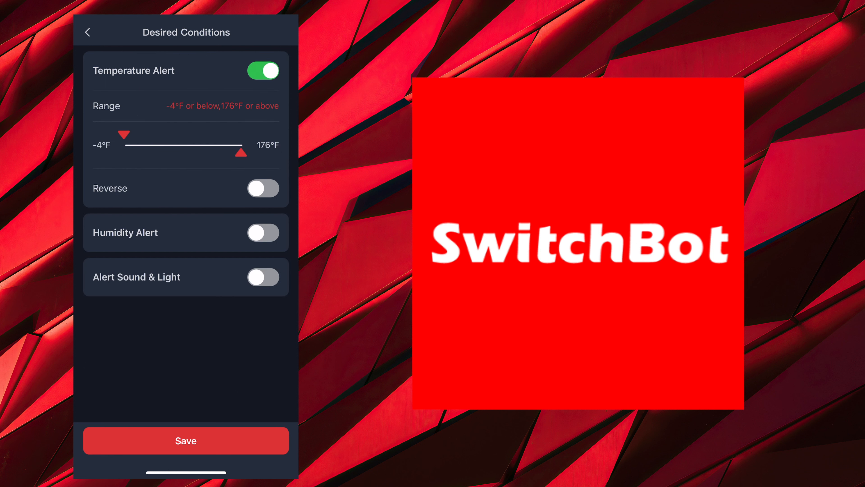
{"action": "left_click", "coordinate": [265, 70]}
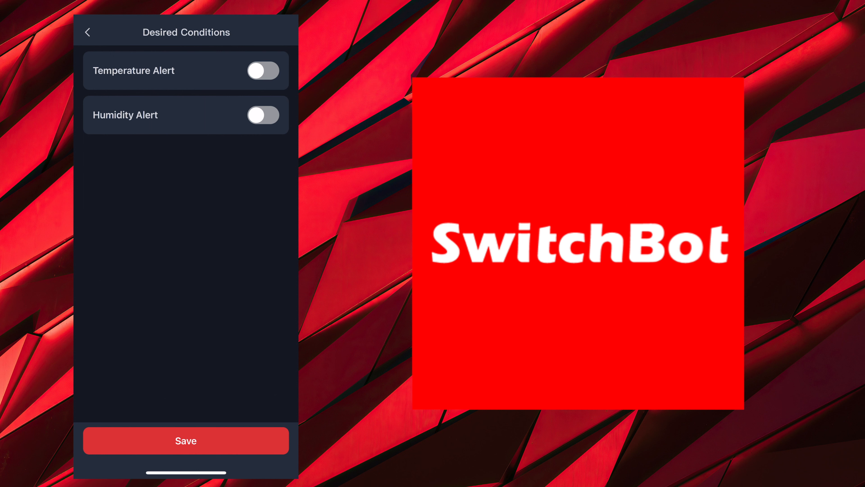
{"action": "left_click", "coordinate": [264, 115]}
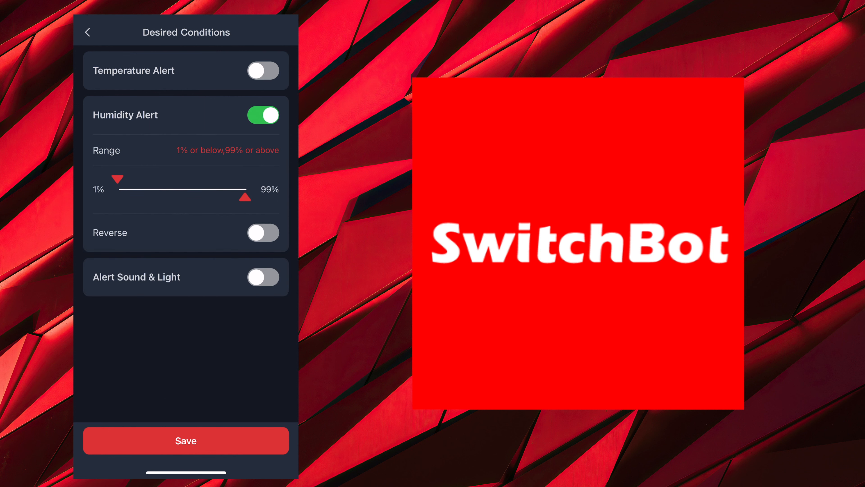
{"action": "left_click", "coordinate": [88, 32]}
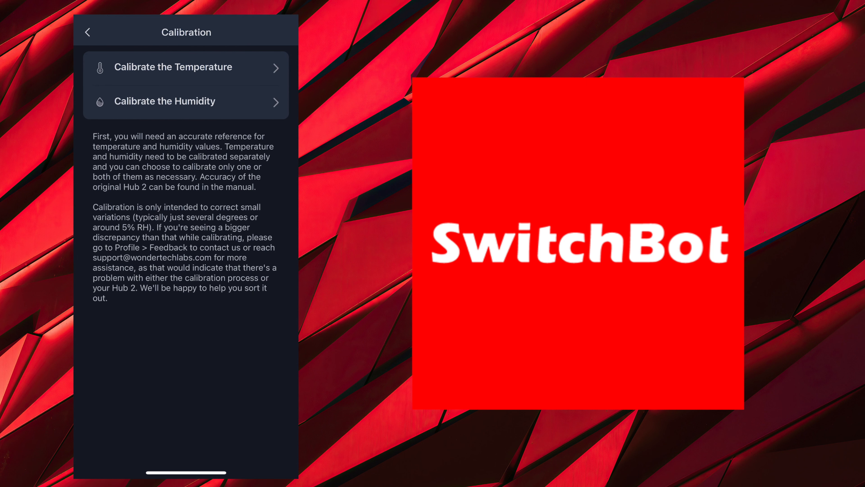
{"action": "left_click", "coordinate": [87, 31]}
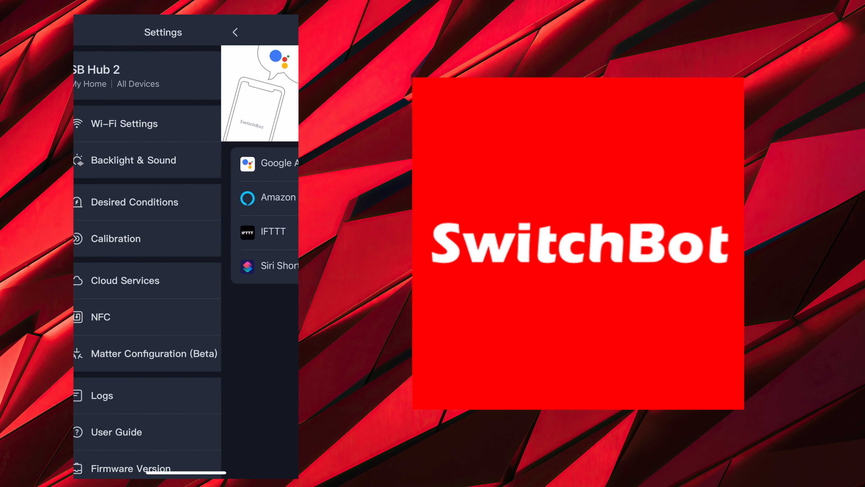
- Review SB Hub 2's Cloud Services page and Matter pairing code
{"action": "left_click", "coordinate": [125, 281]}
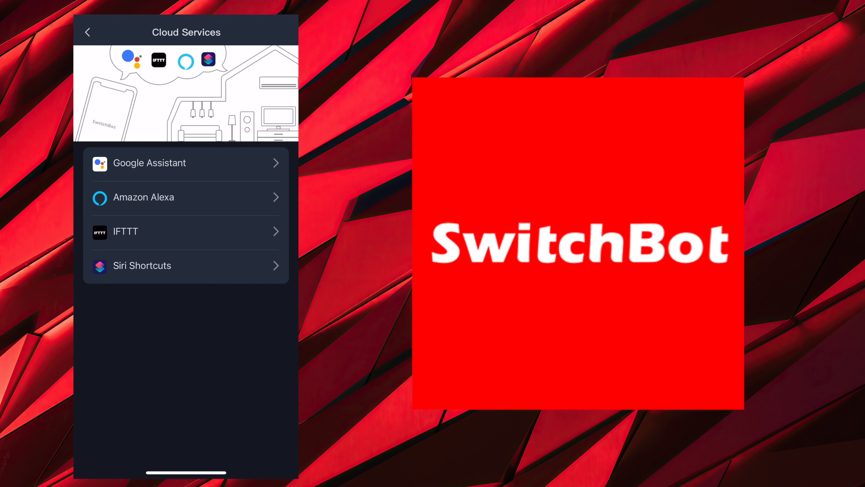
{"action": "left_click", "coordinate": [87, 32]}
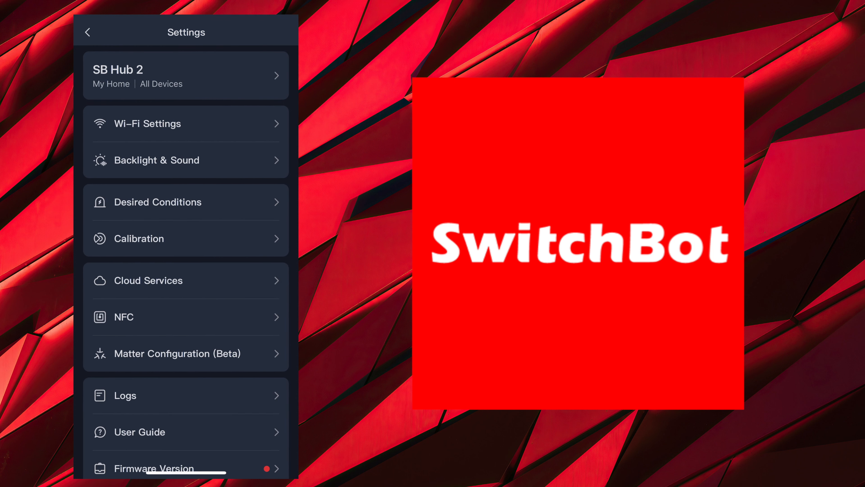
{"action": "scroll", "scroll_direction": "down", "scroll_amount": 3}
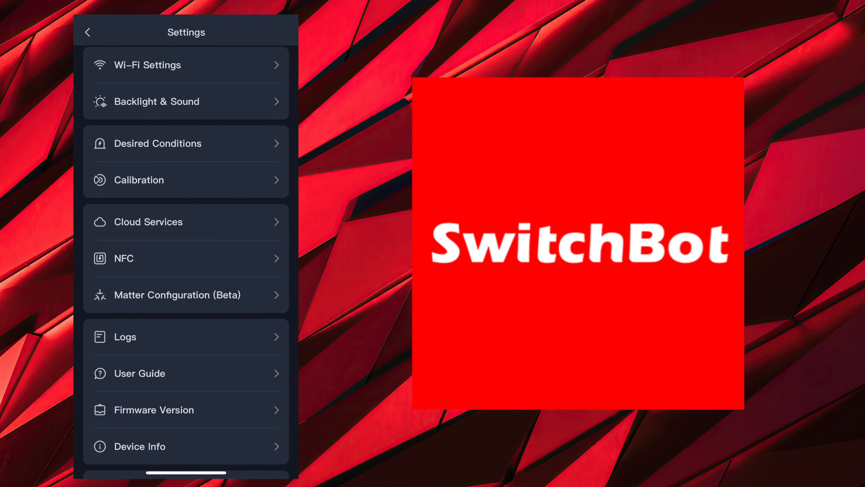
{"action": "left_click", "coordinate": [178, 295]}
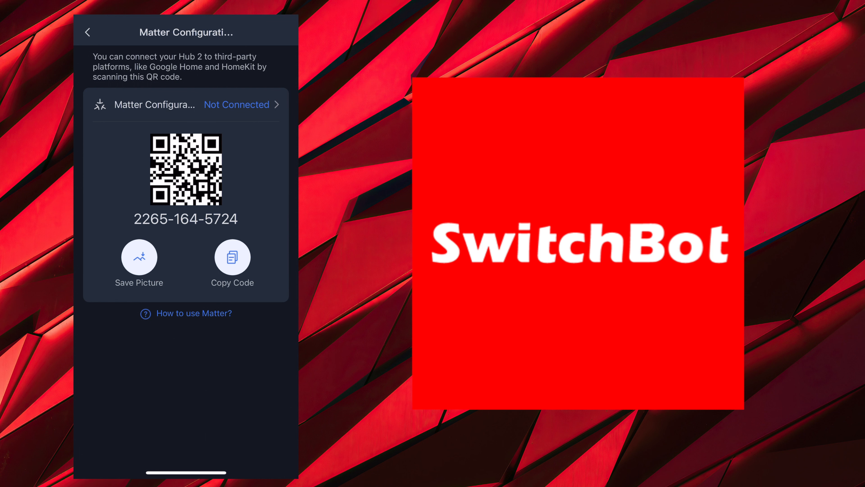
{"action": "left_click", "coordinate": [89, 33]}
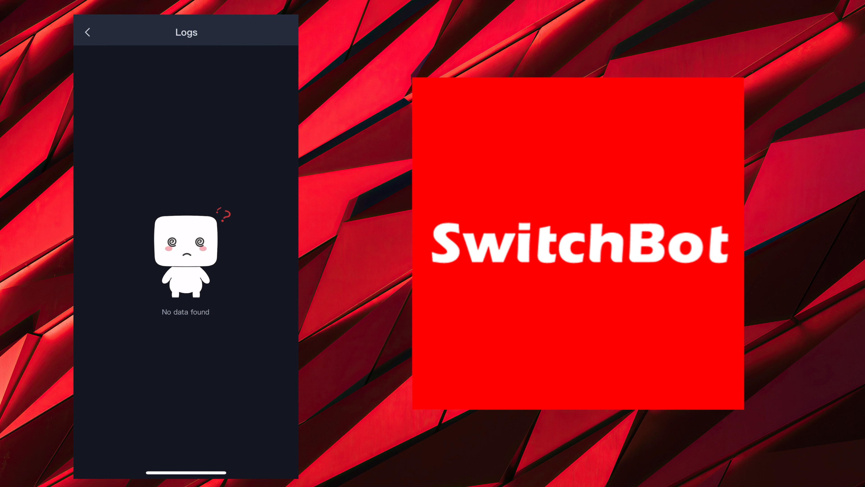
- Review SB Hub 2's empty logs and device info, then leave its settings
{"action": "left_click", "coordinate": [89, 32]}
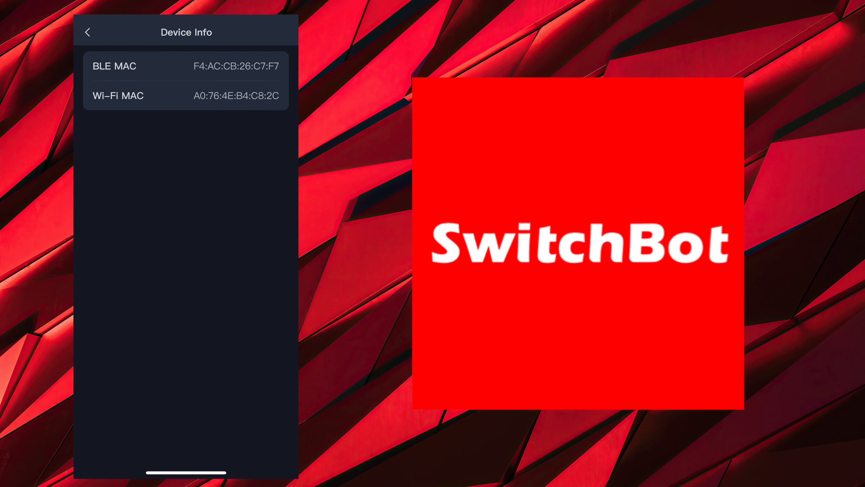
{"action": "left_click", "coordinate": [88, 31]}
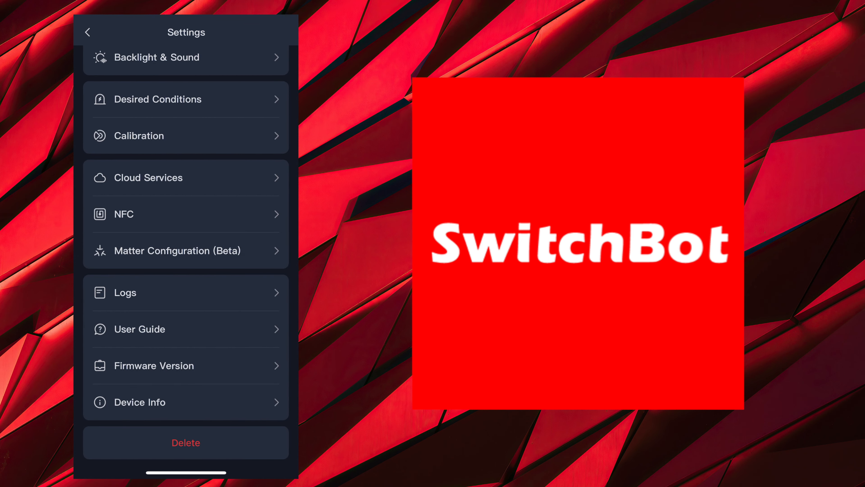
{"action": "left_click", "coordinate": [88, 31]}
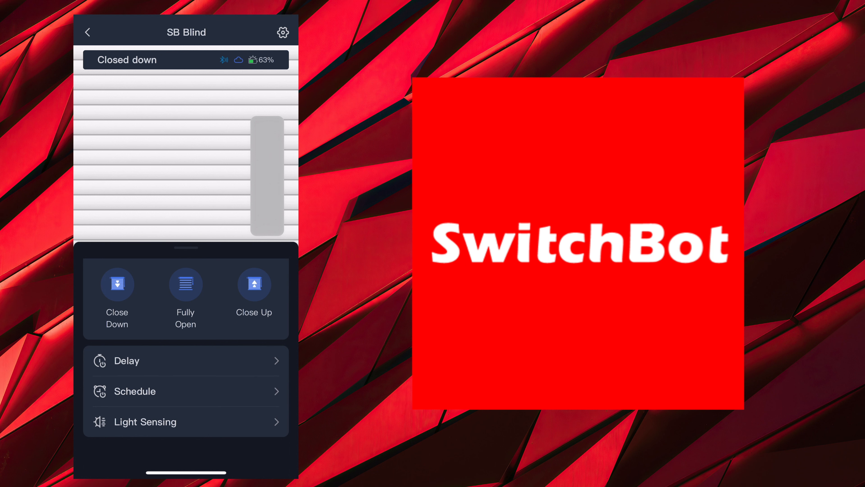
- View SB Blind's settings, showing Motion Mode set to Performance Mode
{"action": "left_click", "coordinate": [284, 32]}
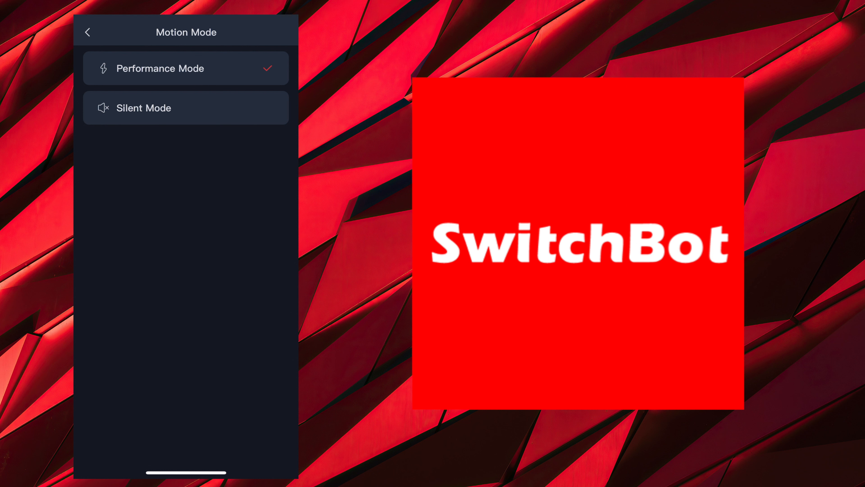
- Review SB Blind's Motion Mode and Cloud Services pages
{"action": "left_click", "coordinate": [88, 31]}
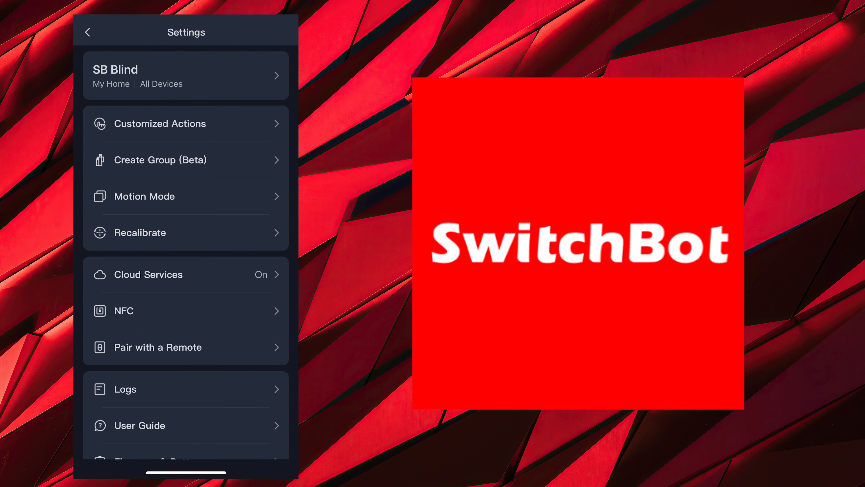
{"action": "left_click", "coordinate": [148, 274]}
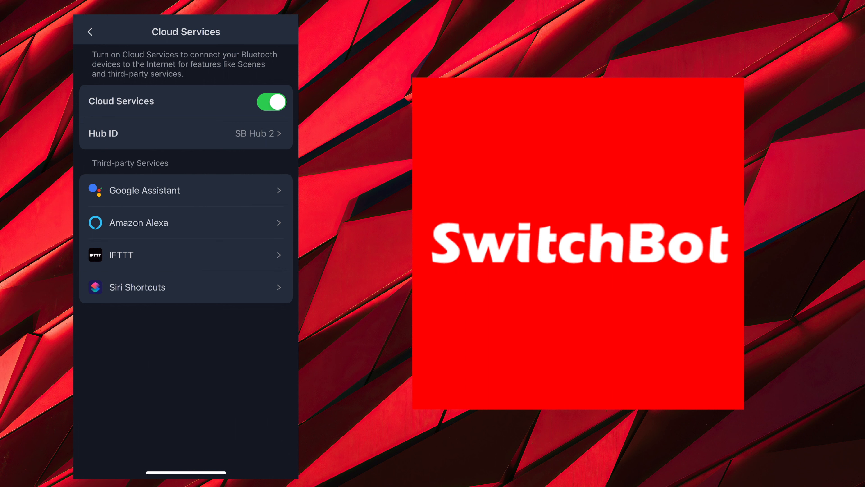
{"action": "left_click", "coordinate": [91, 31]}
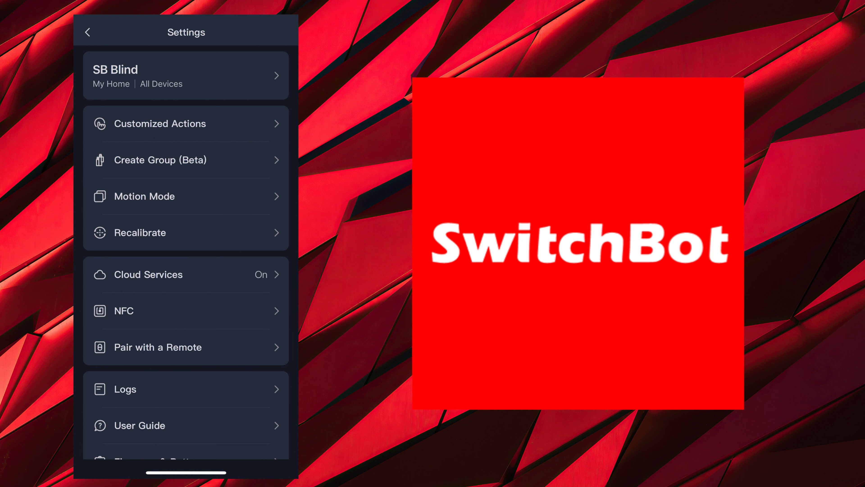
{"action": "scroll", "scroll_direction": "down", "scroll_amount": 3}
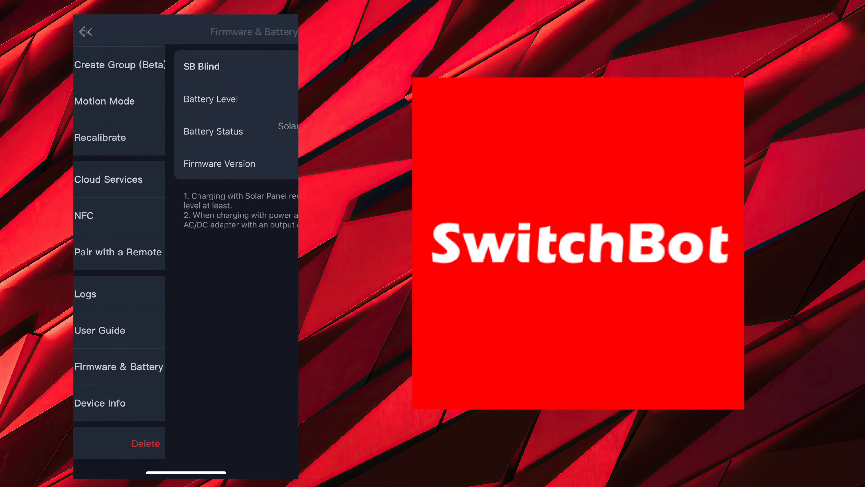
- Check SB Blind's firmware V1.2, 63% battery and device info, then leave settings
{"action": "left_click", "coordinate": [119, 366]}
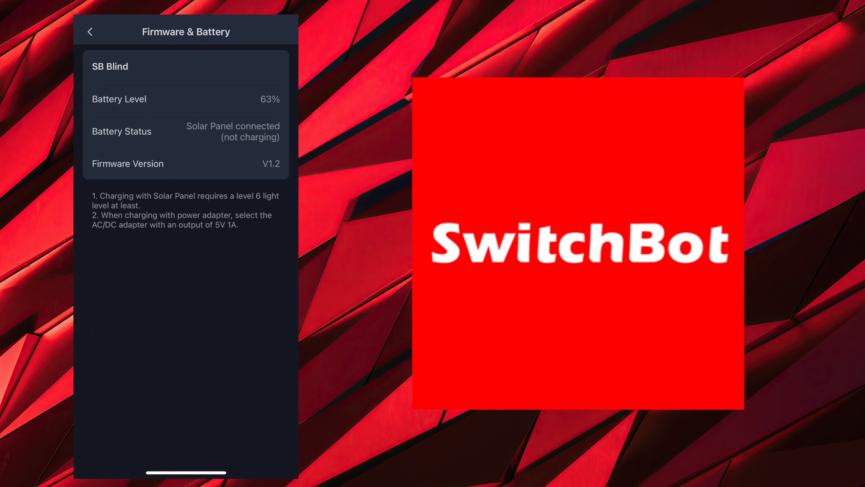
{"action": "left_click", "coordinate": [90, 31]}
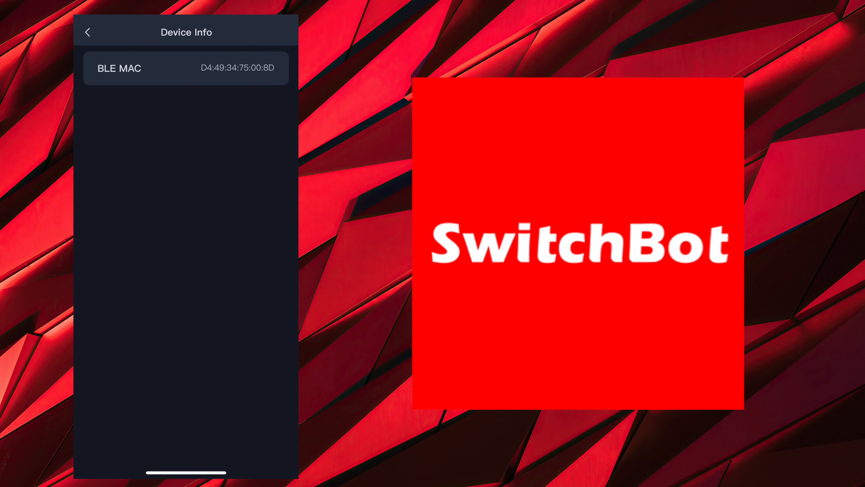
{"action": "left_click", "coordinate": [89, 32]}
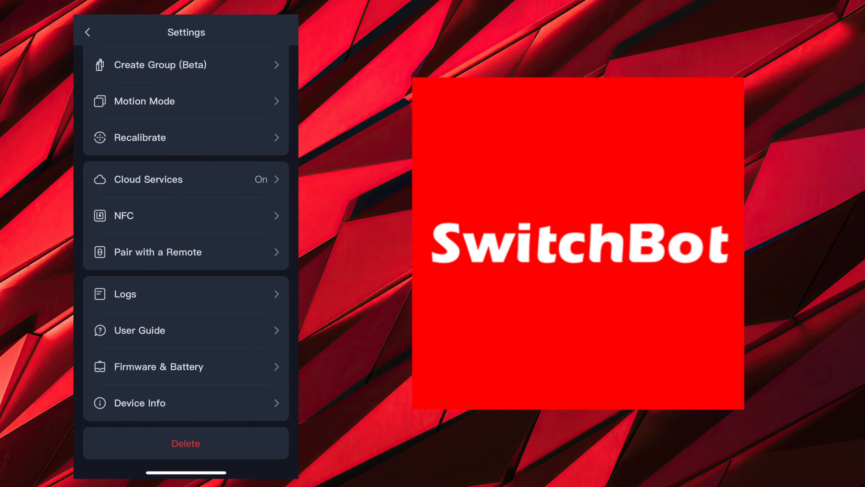
{"action": "left_click", "coordinate": [88, 32]}
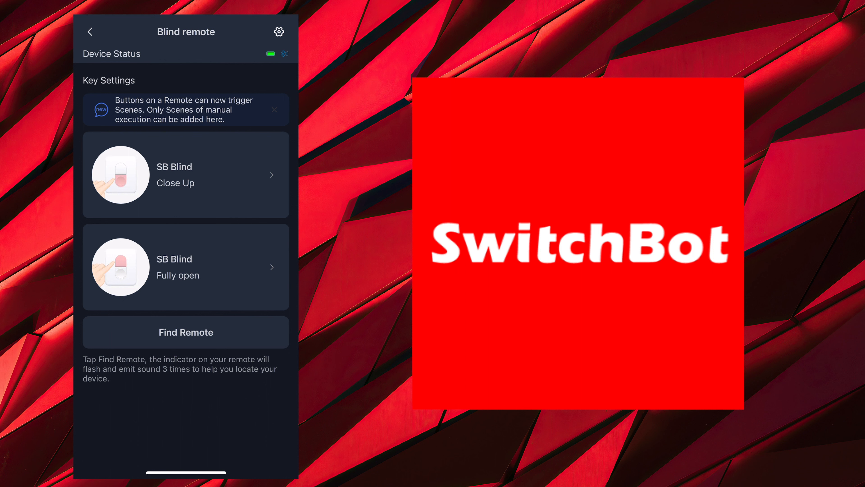
- Check the Blind remote's Advanced Settings and Firmware & Battery (100%, V4.4)
{"action": "left_click", "coordinate": [279, 31]}
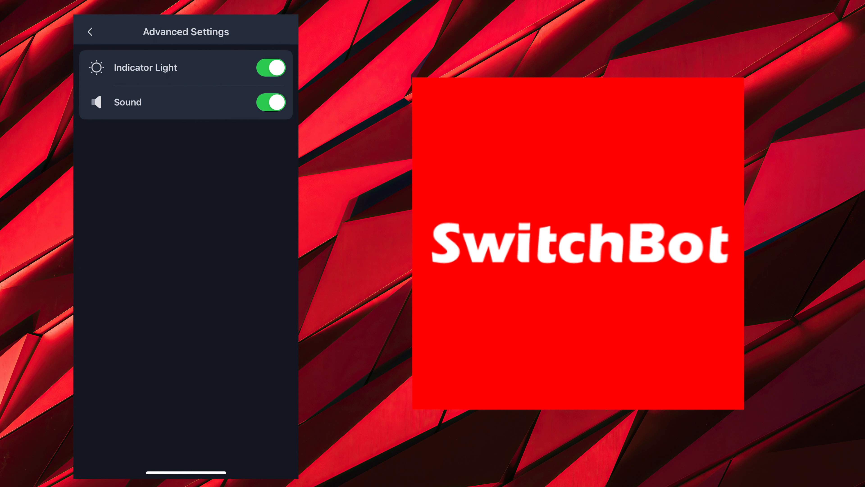
{"action": "left_click", "coordinate": [90, 31]}
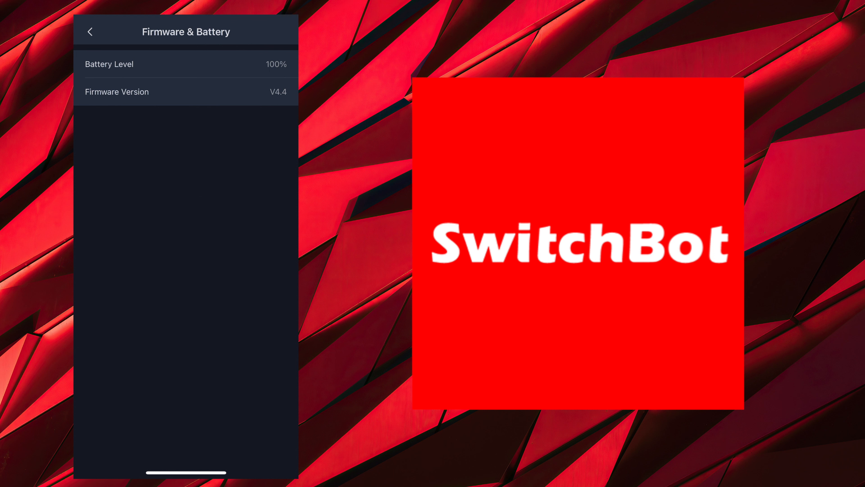
{"action": "left_click", "coordinate": [91, 31]}
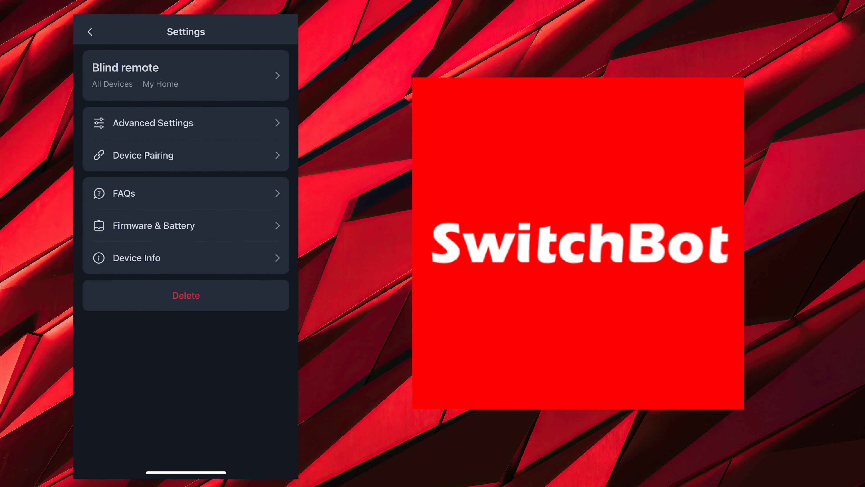